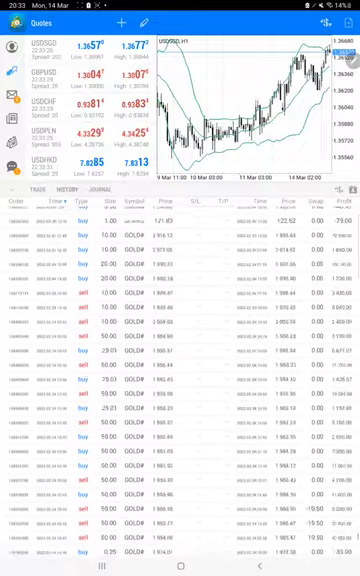
{"action": "scroll", "scroll_direction": "down", "scroll_amount": 3}
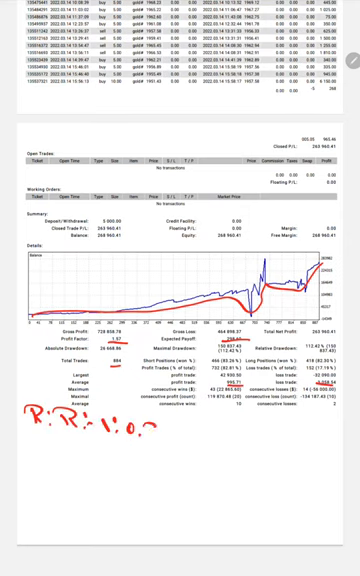
{"action": "type", "text": "1:0.32"}
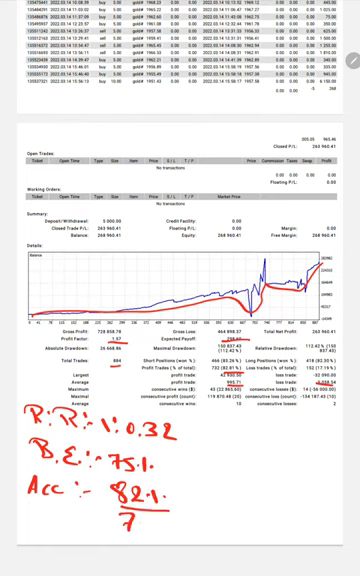
{"action": "type", "text": ".4"}
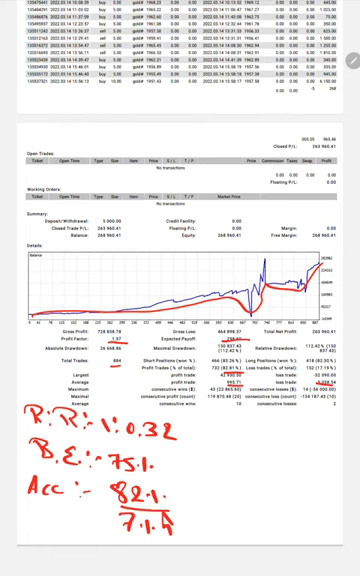